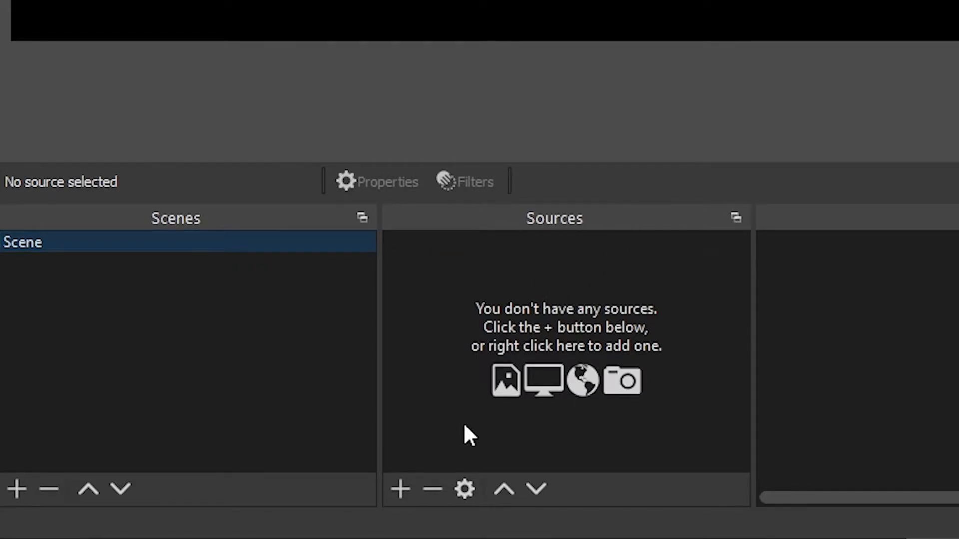
Add an Image source named Template loading the StLouis2021-Template1.png chess overlay.
left_click(399, 488)
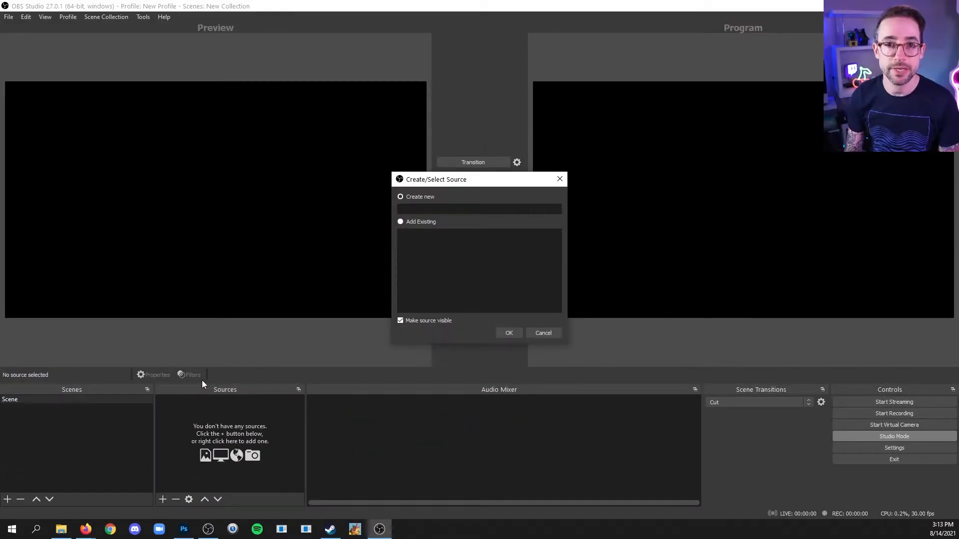
type("Te")
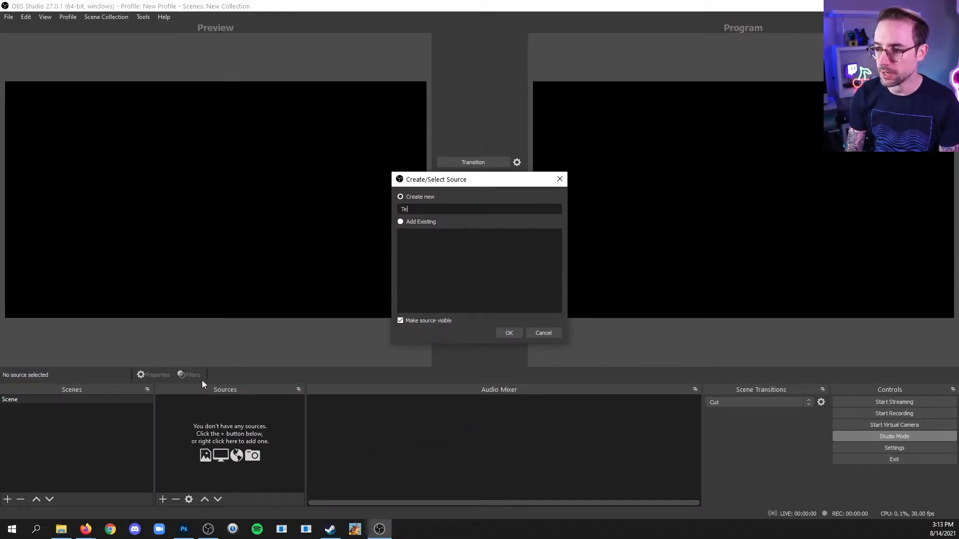
left_click(509, 333)
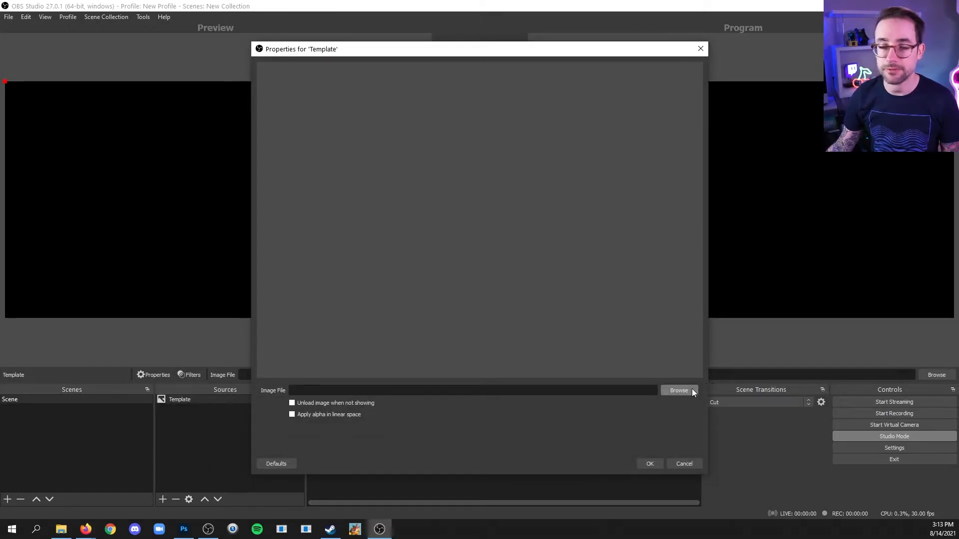
mouse_move(690, 394)
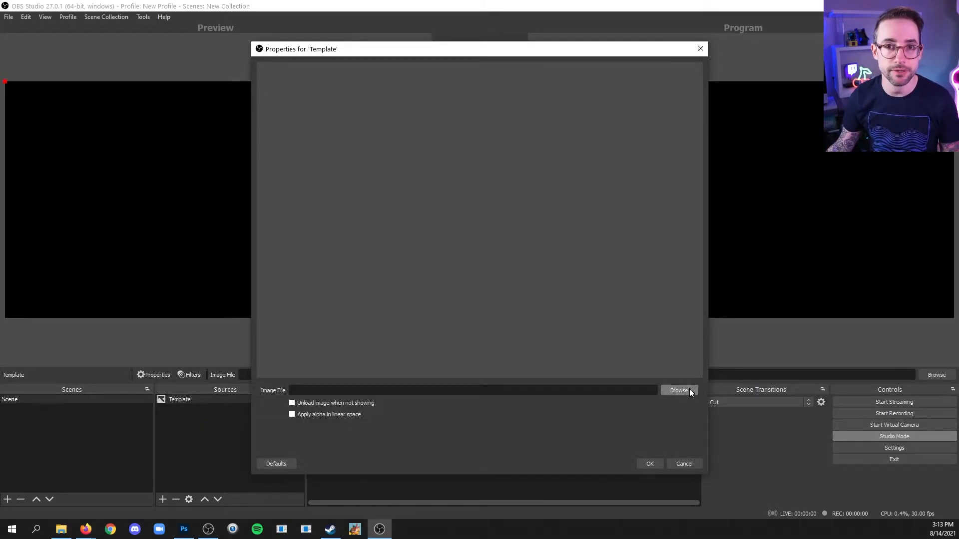
left_click(678, 391)
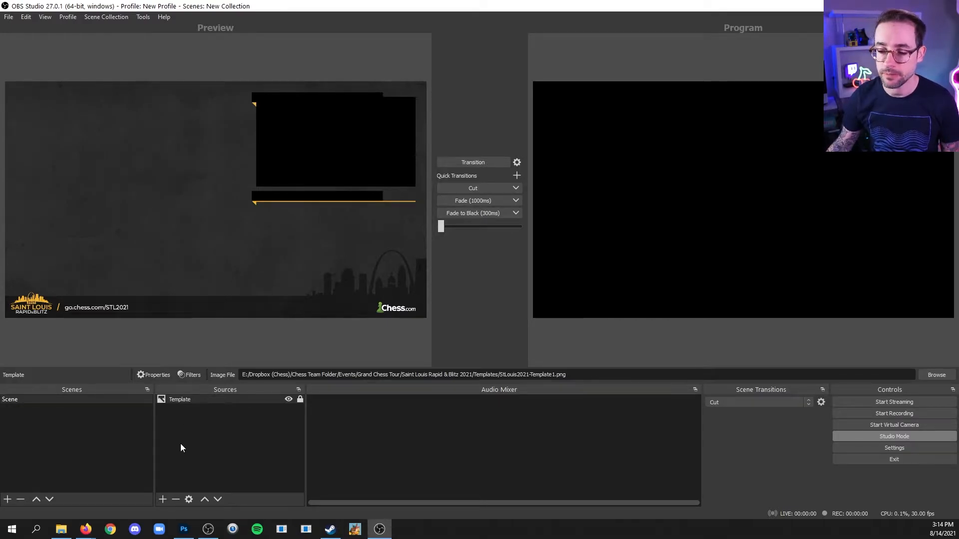
Add a Video Capture Device named Sony Cam using the Cam Link Pro HDMI-1 / Multiview device.
left_click(161, 500)
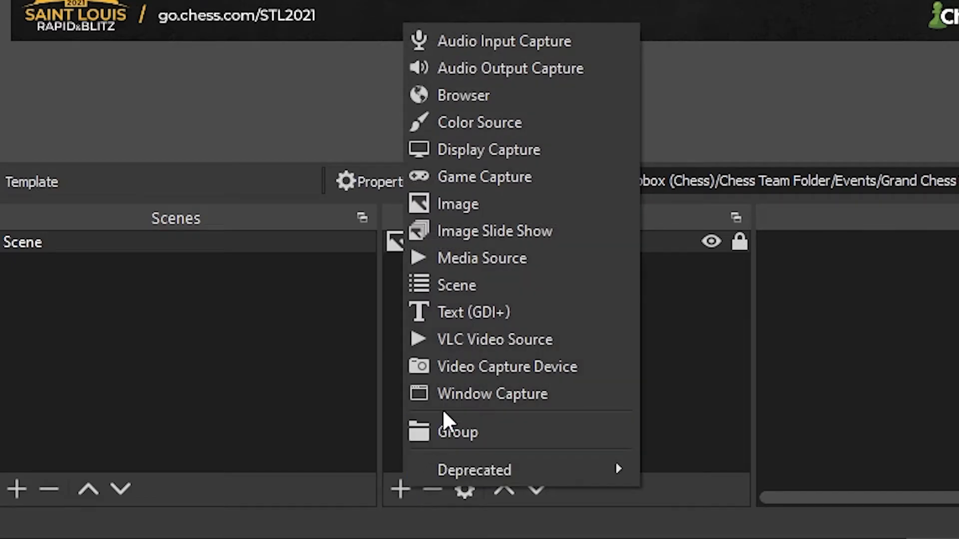
left_click(507, 366)
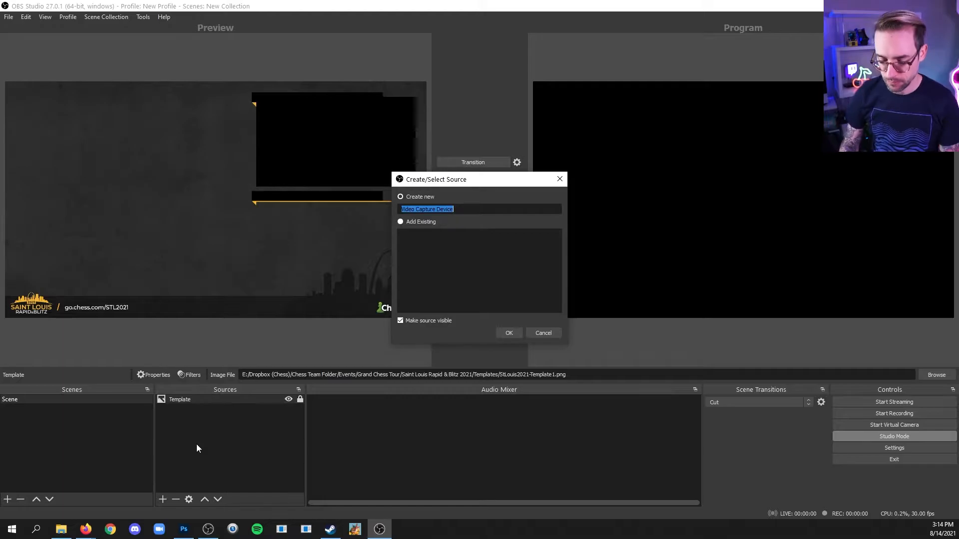
type("Sony Cam")
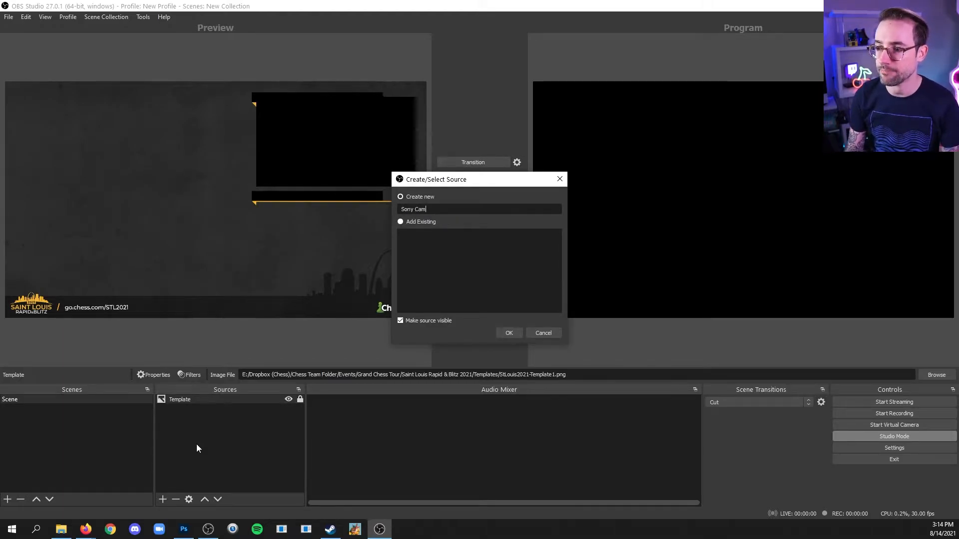
left_click(509, 332)
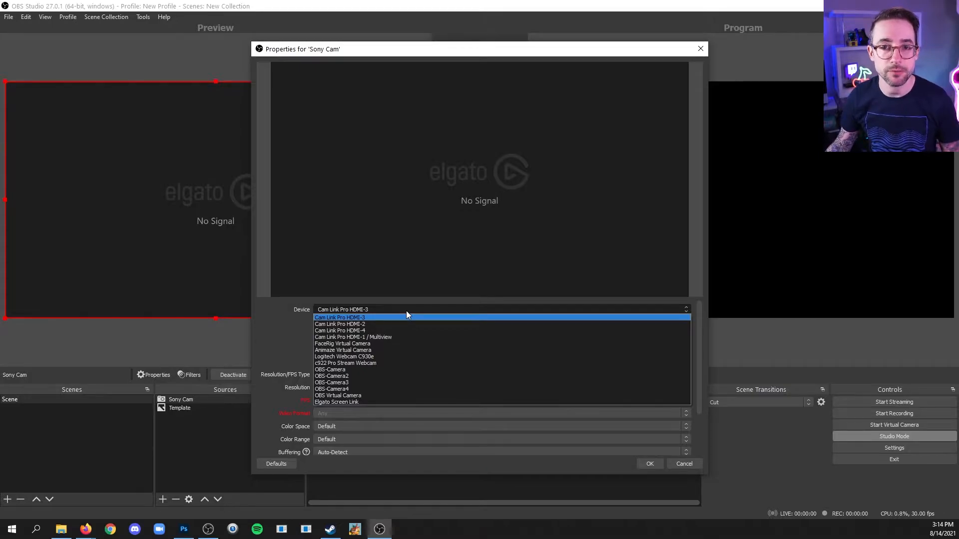
left_click(353, 336)
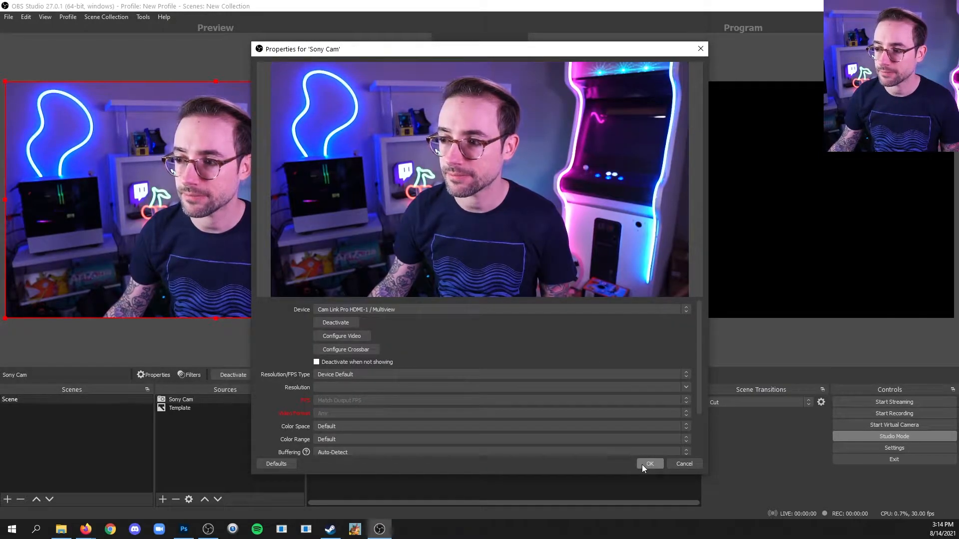
left_click(649, 464)
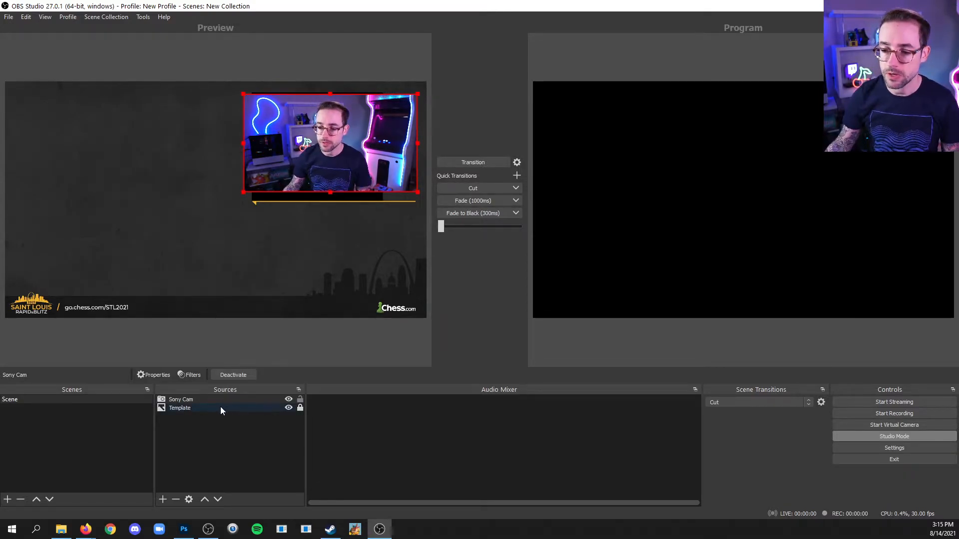
Move the Template source above Sony Cam so the webcam sits framed in the camera box.
left_click(180, 407)
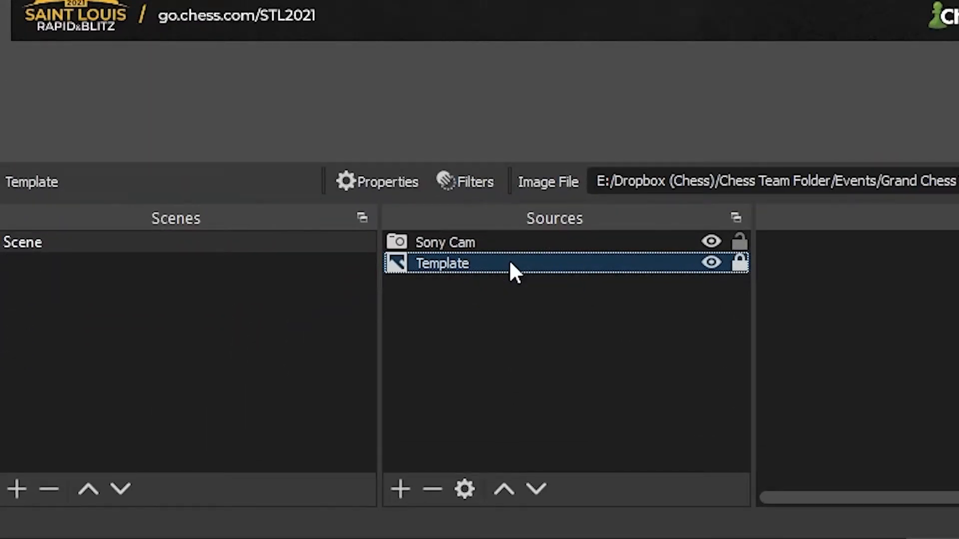
left_click(445, 242)
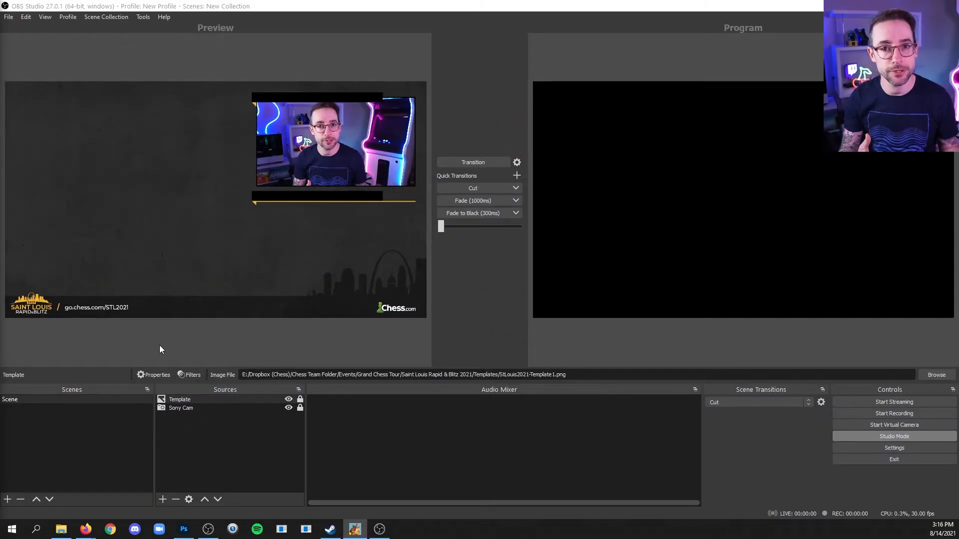
mouse_move(146, 353)
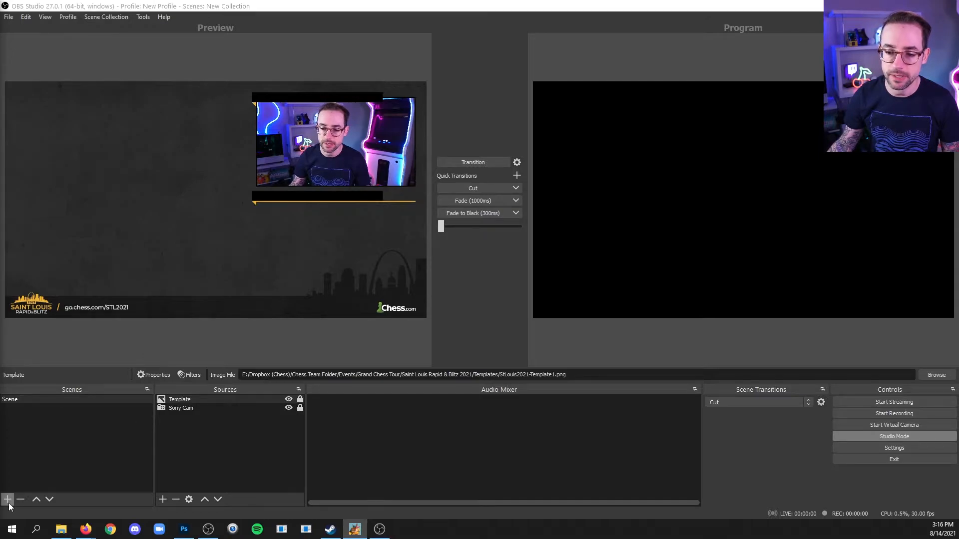
Create a new empty scene named Dorfromantik.
left_click(7, 500)
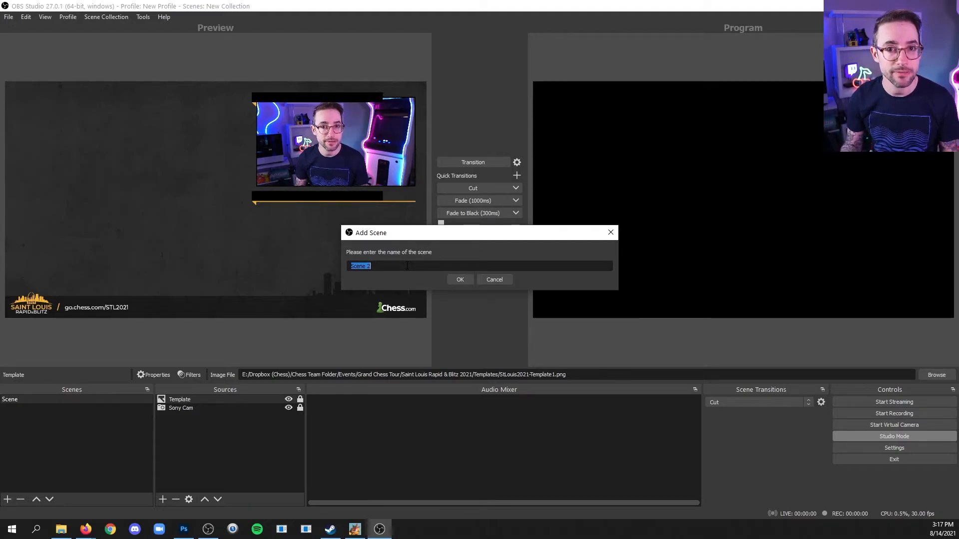
type("Dorf")
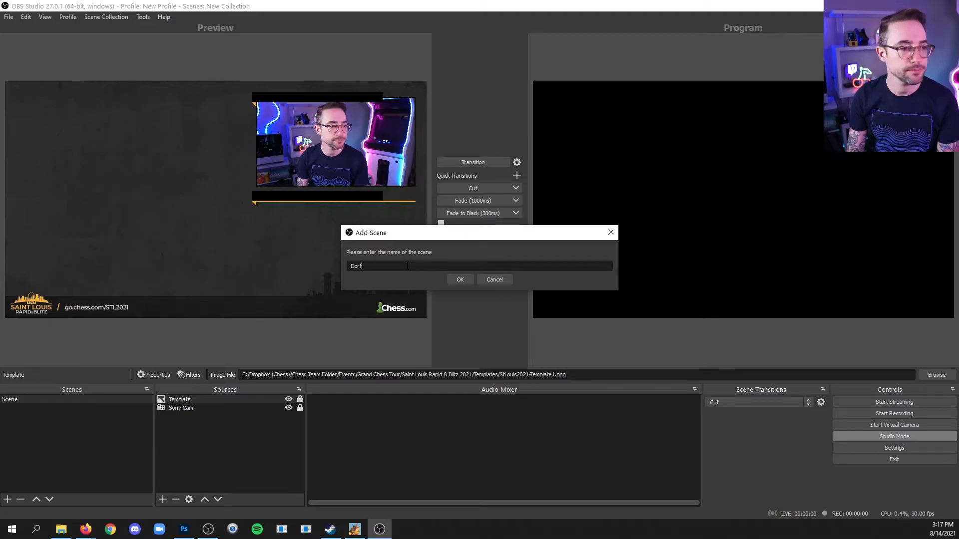
type("roma")
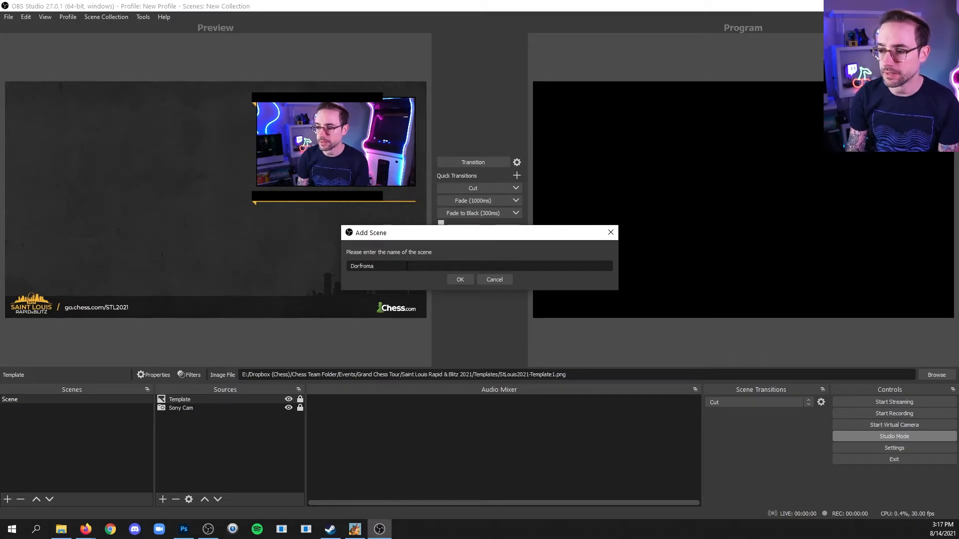
left_click(459, 279)
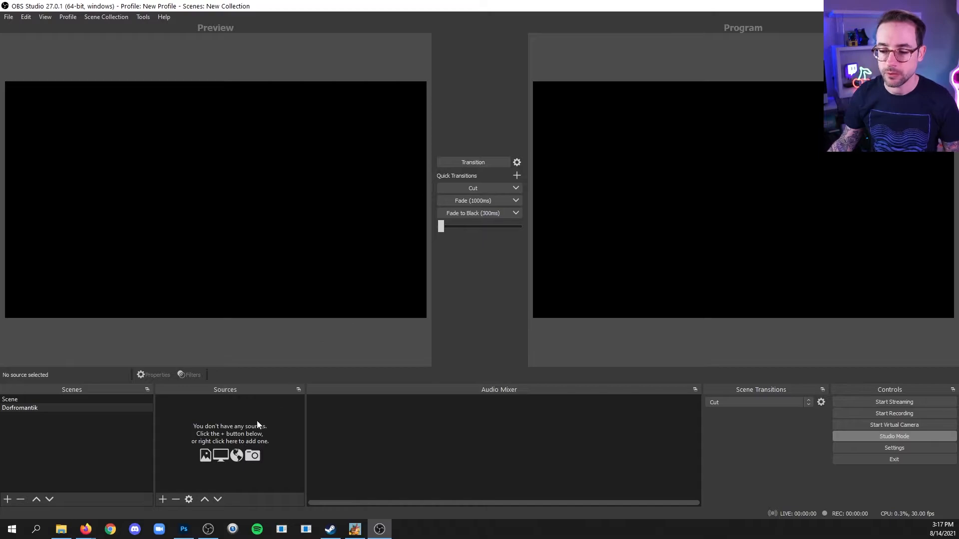
Add a Game Capture source capturing the [Dorfromantik.exe]: Dorfromantik window.
left_click(162, 499)
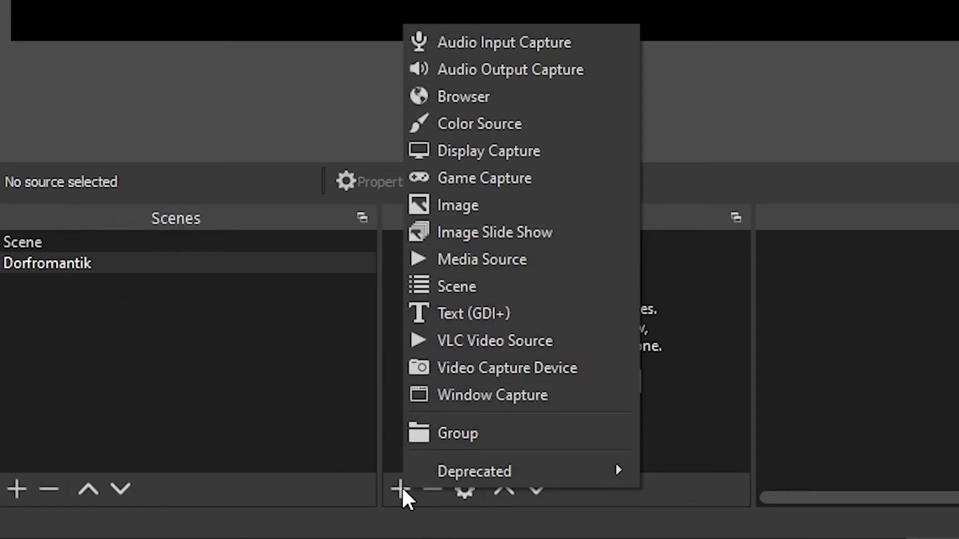
mouse_move(484, 178)
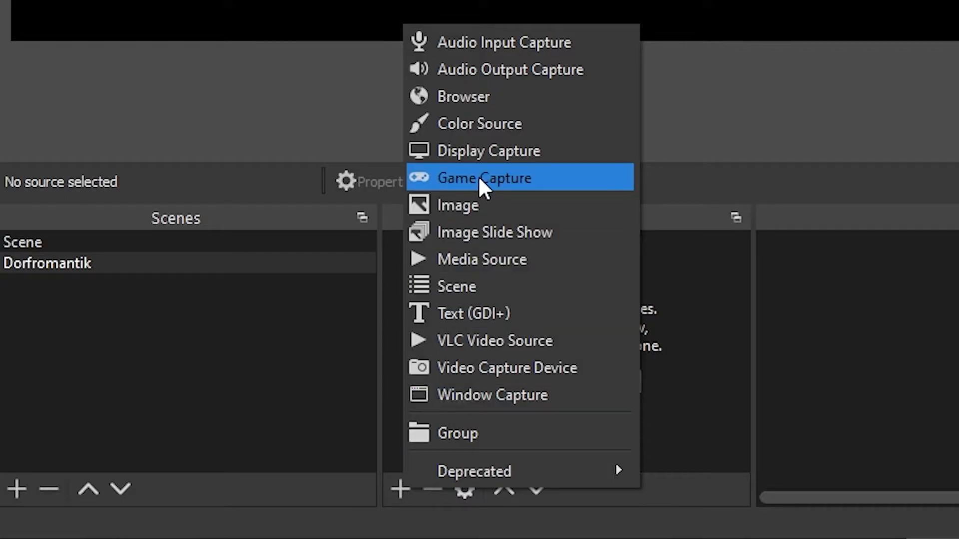
left_click(483, 178)
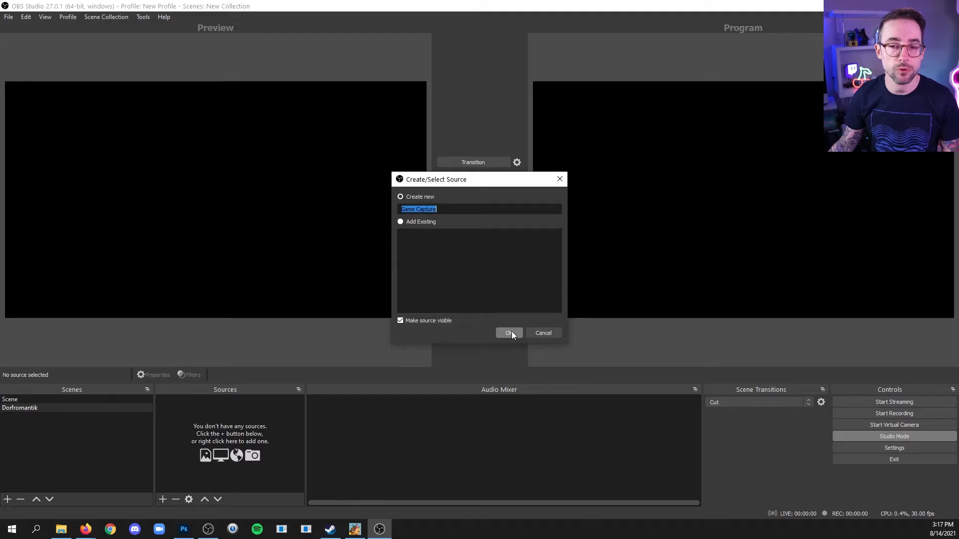
left_click(509, 332)
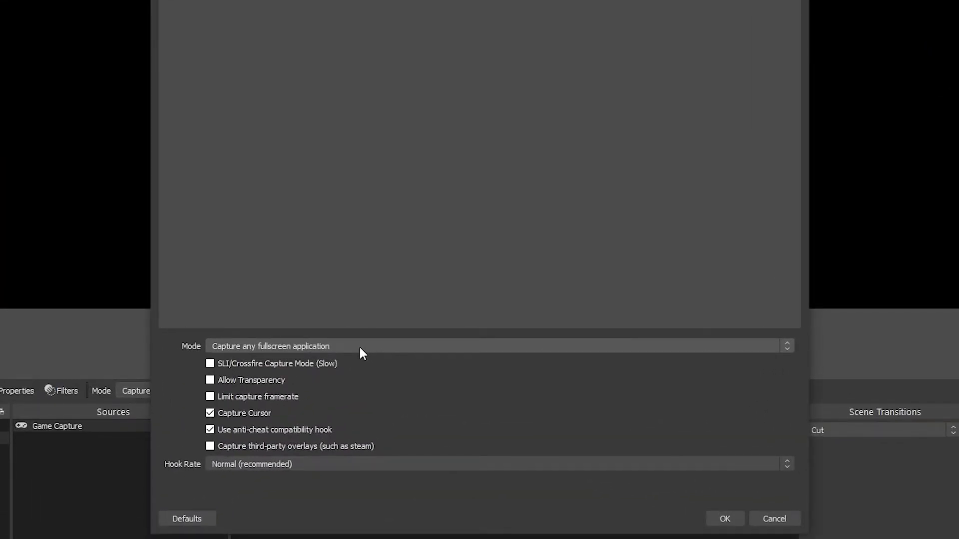
mouse_move(345, 356)
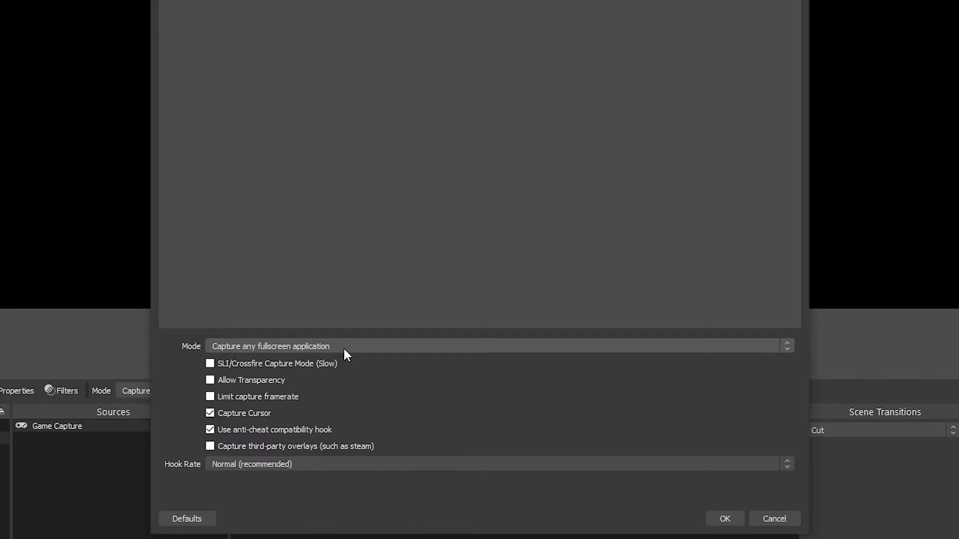
mouse_move(348, 354)
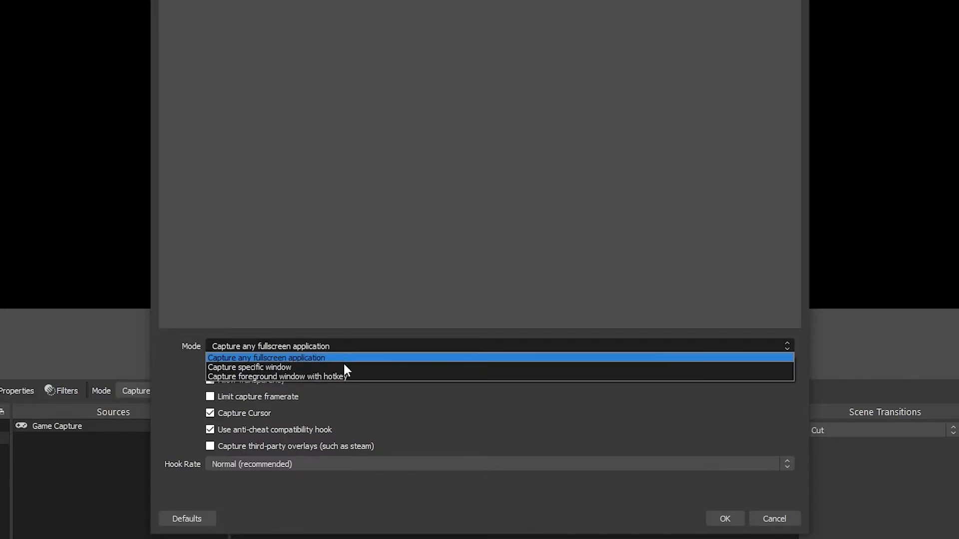
mouse_move(346, 366)
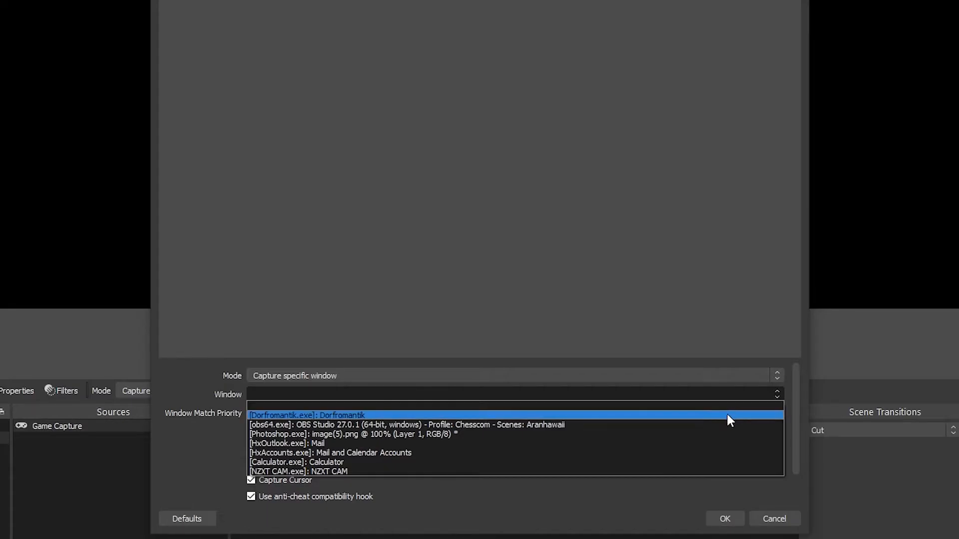
mouse_move(270, 425)
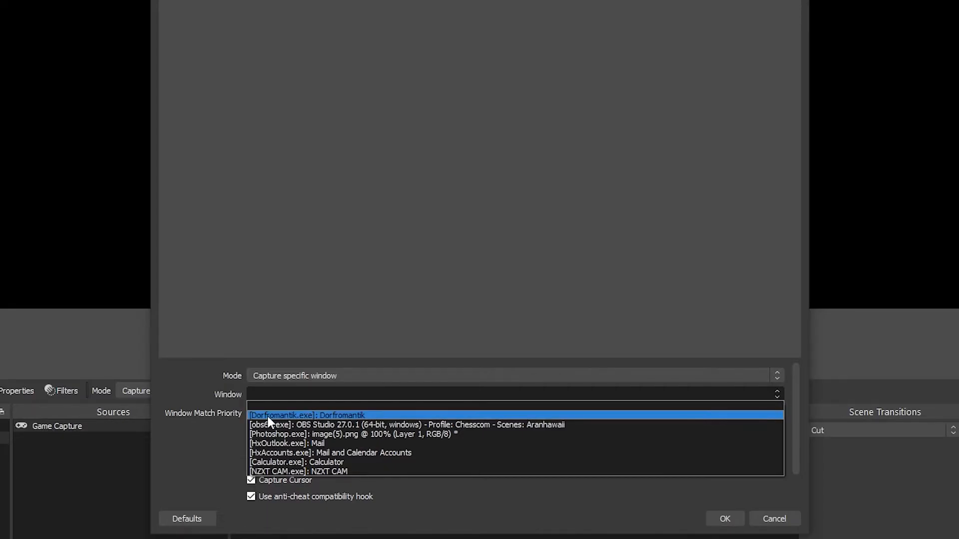
left_click(306, 415)
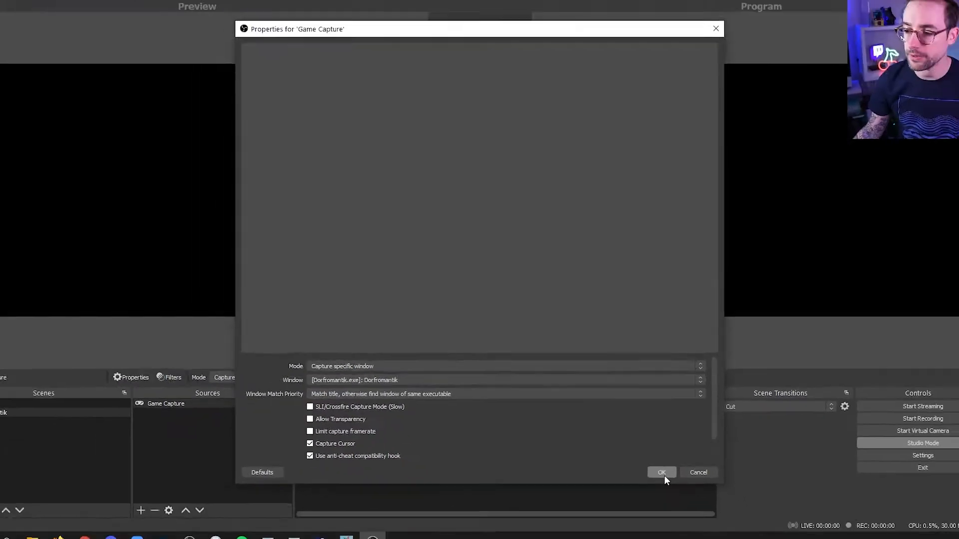
left_click(661, 473)
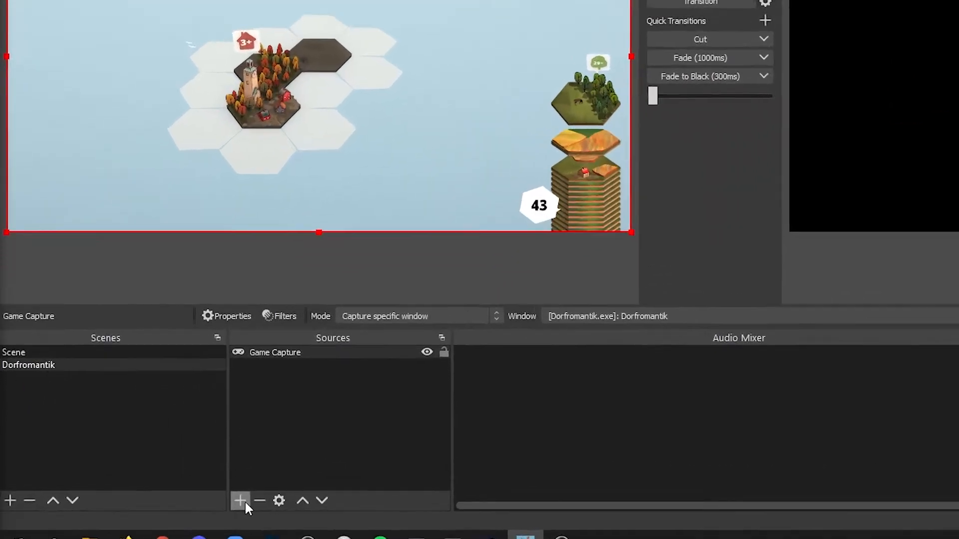
Add the existing Sony Cam webcam to the Dorfromantik scene, then begin a new scene.
left_click(238, 501)
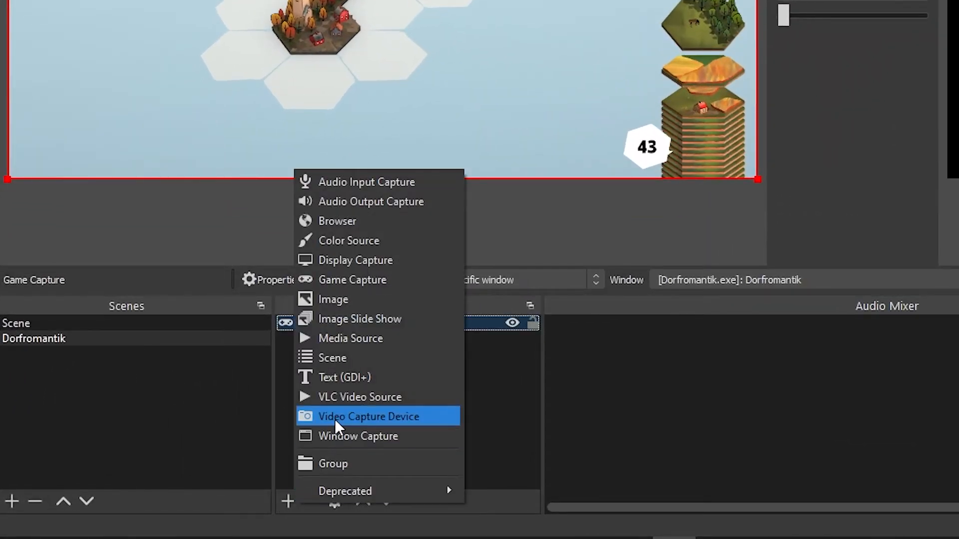
left_click(368, 417)
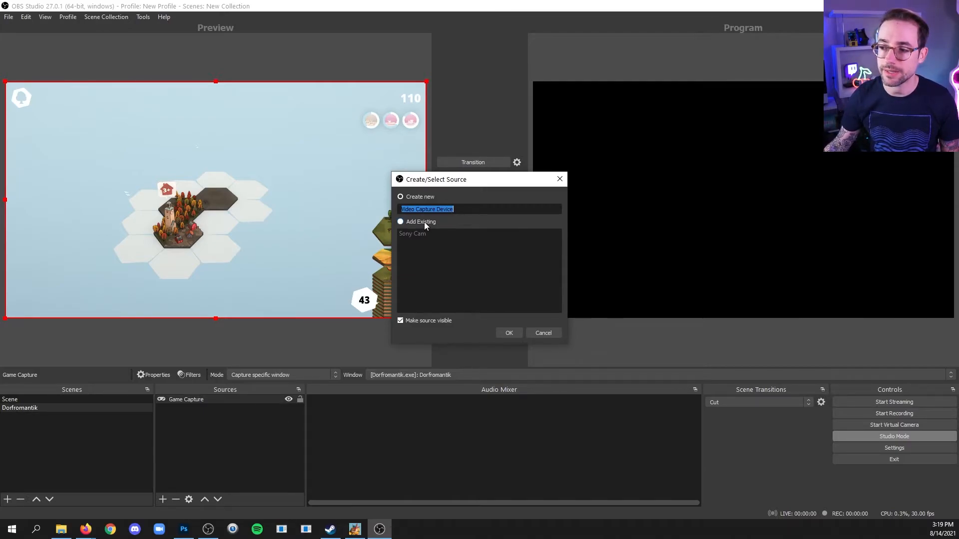
left_click(400, 222)
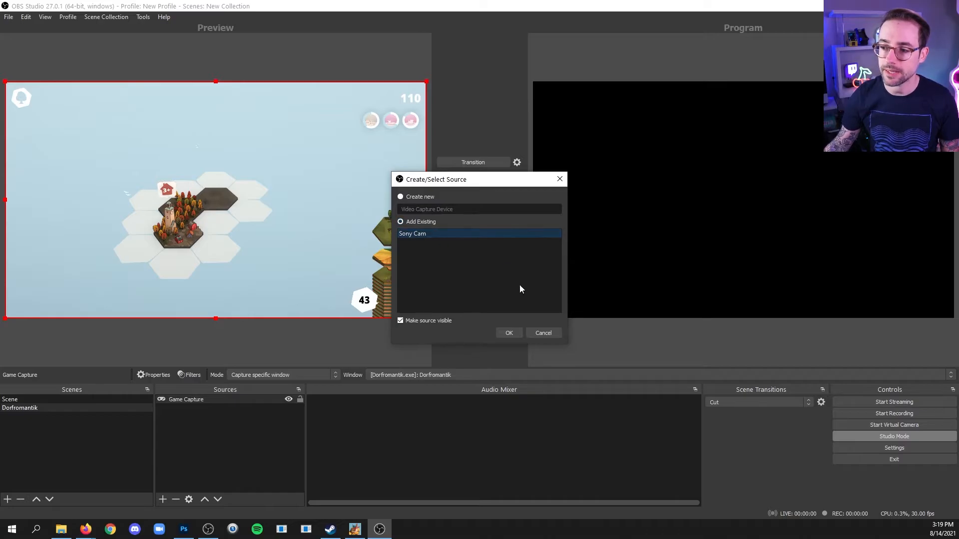
left_click(509, 333)
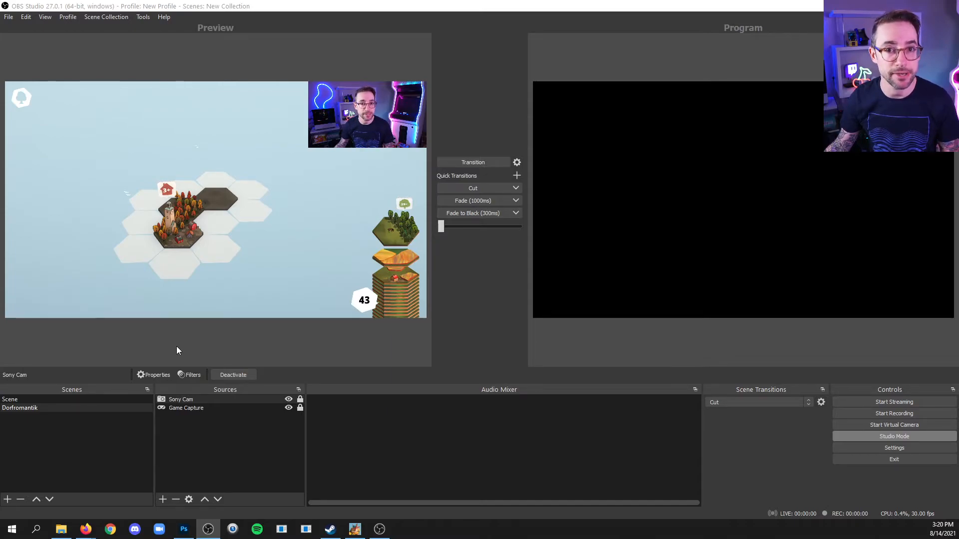
left_click(7, 500)
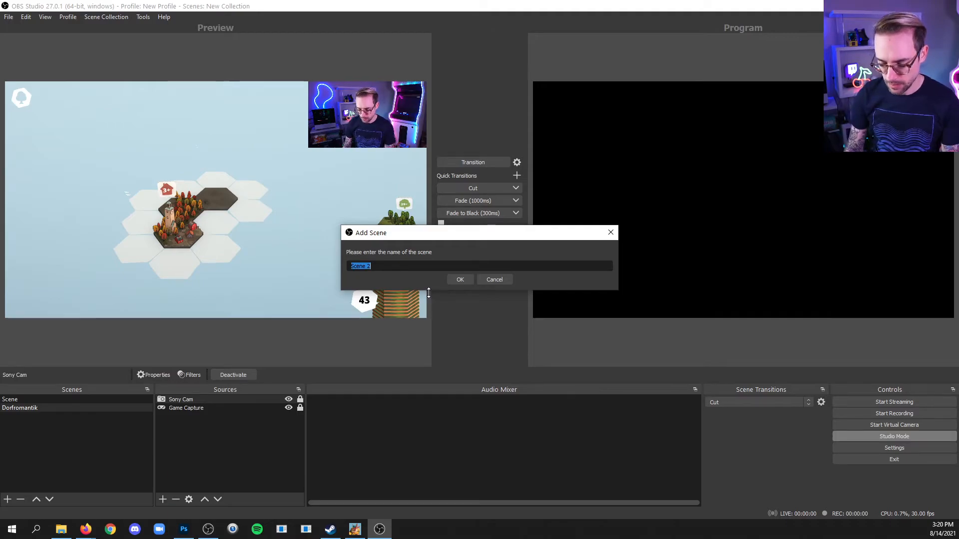
Create the St Louis B-Roll scene and add a new Media Source to it.
type("St")
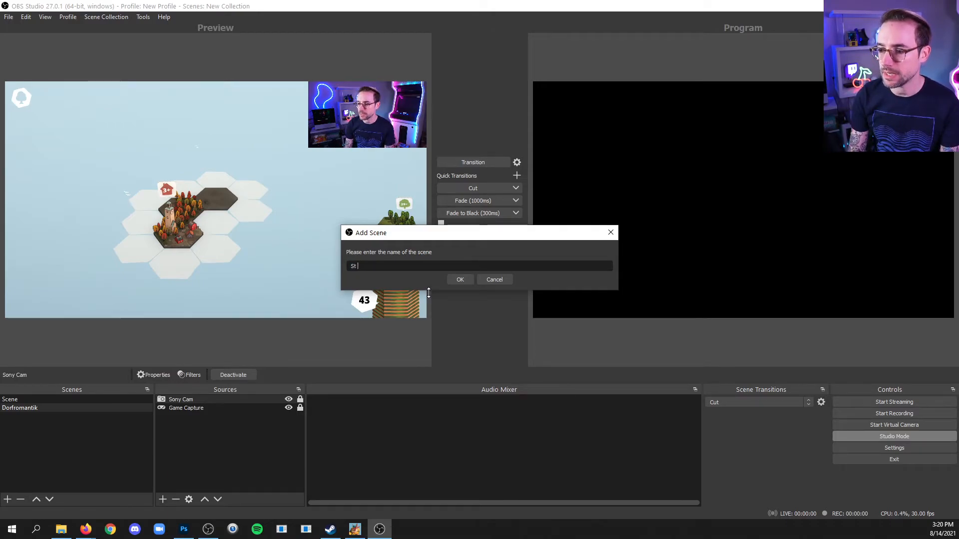
left_click(460, 280)
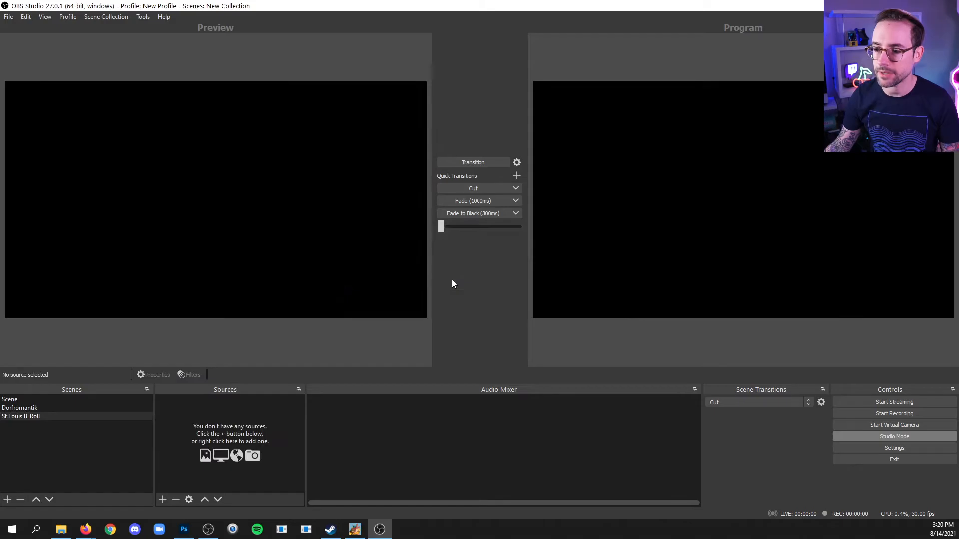
left_click(162, 499)
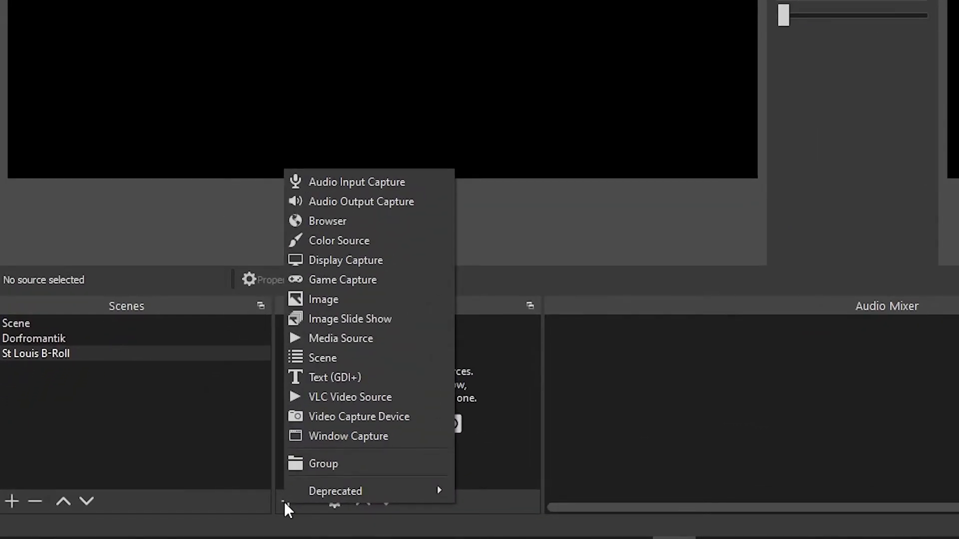
left_click(341, 338)
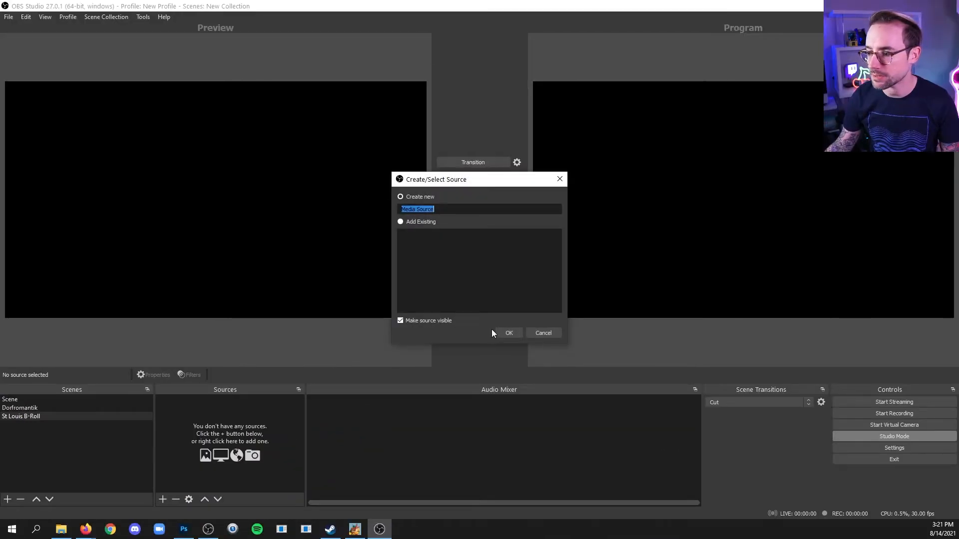
left_click(509, 333)
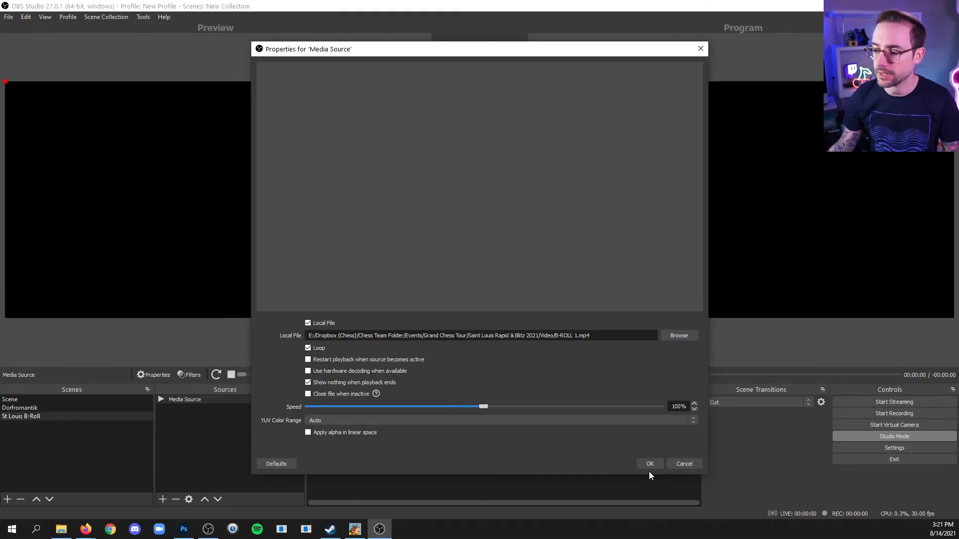
Load B-ROLL 1.mp4 with Loop and Restart playback when active enabled.
left_click(649, 464)
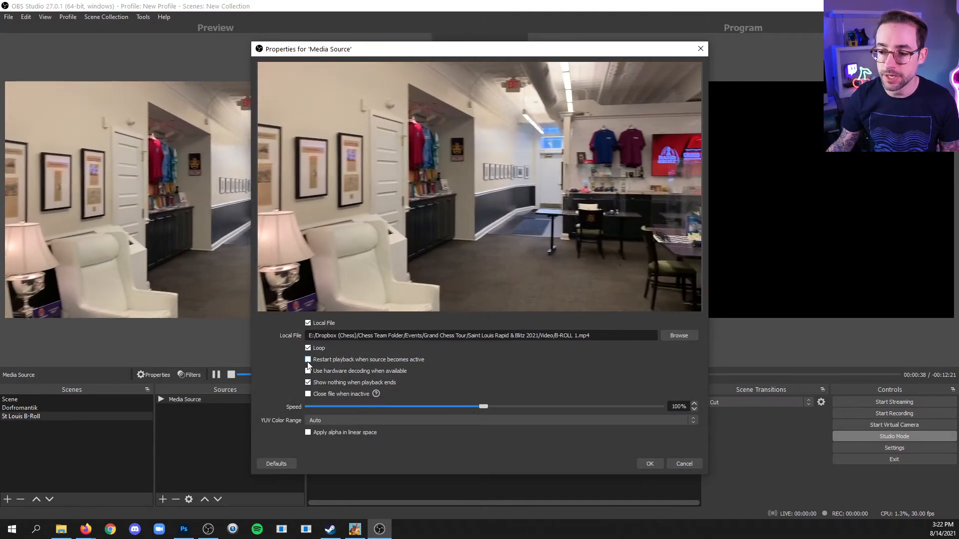
left_click(309, 359)
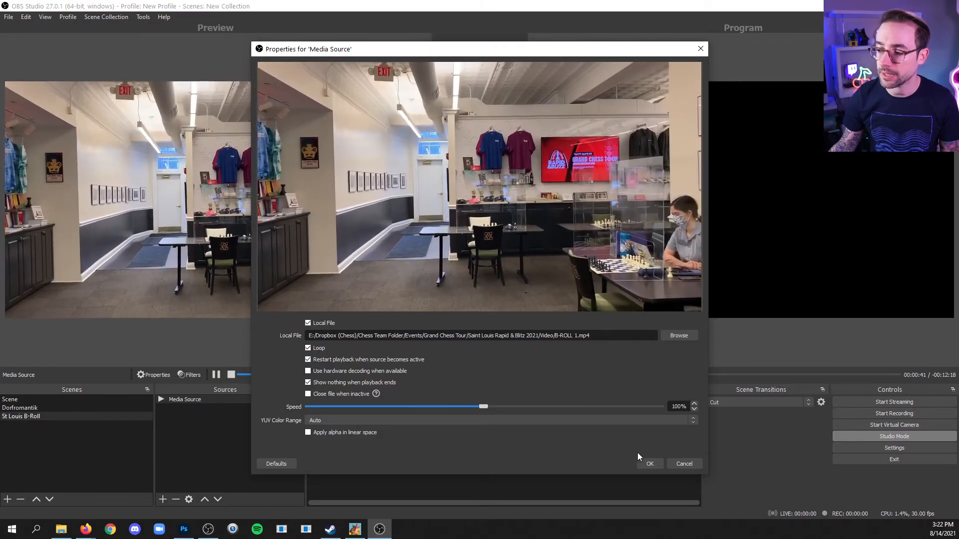
left_click(649, 464)
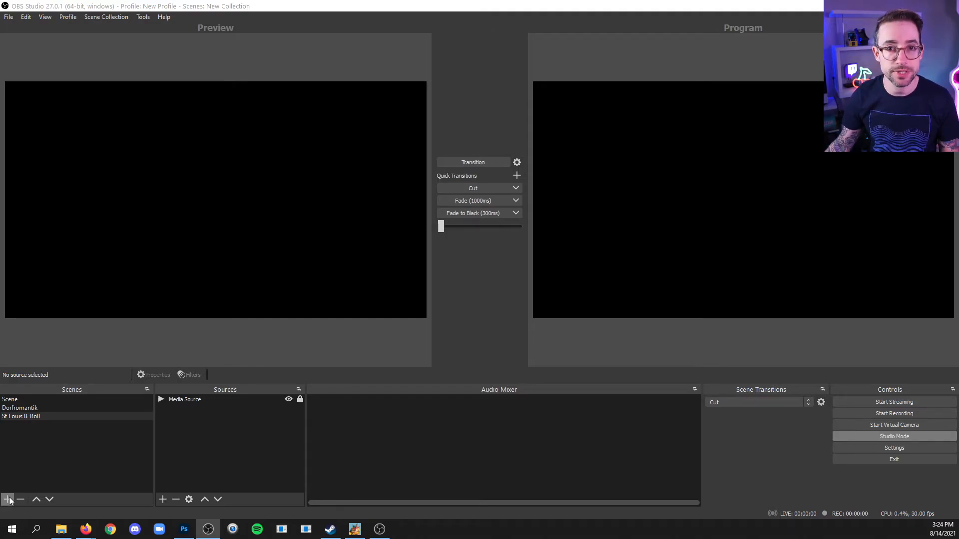
Add Scene 2 with a Window Capture of the Firefox Chess.com browser window.
left_click(163, 499)
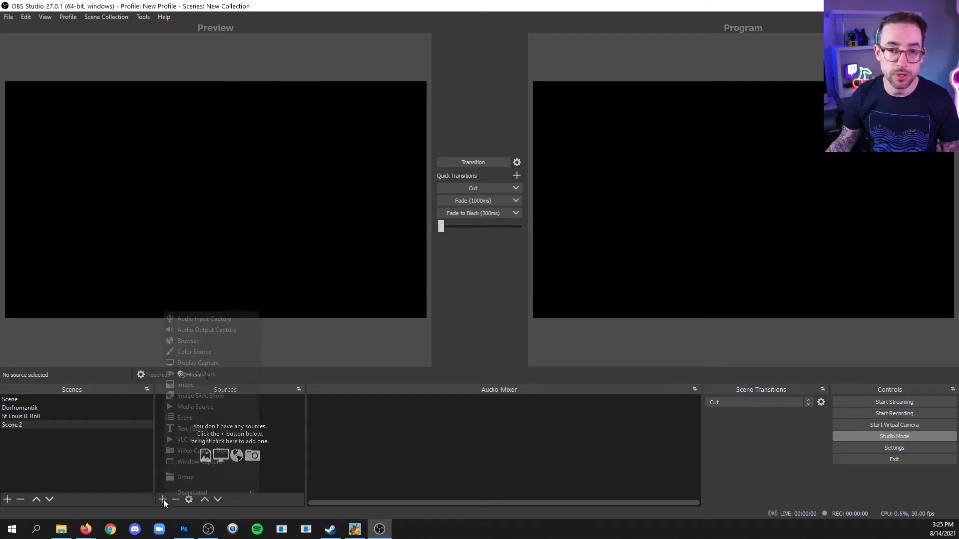
left_click(199, 461)
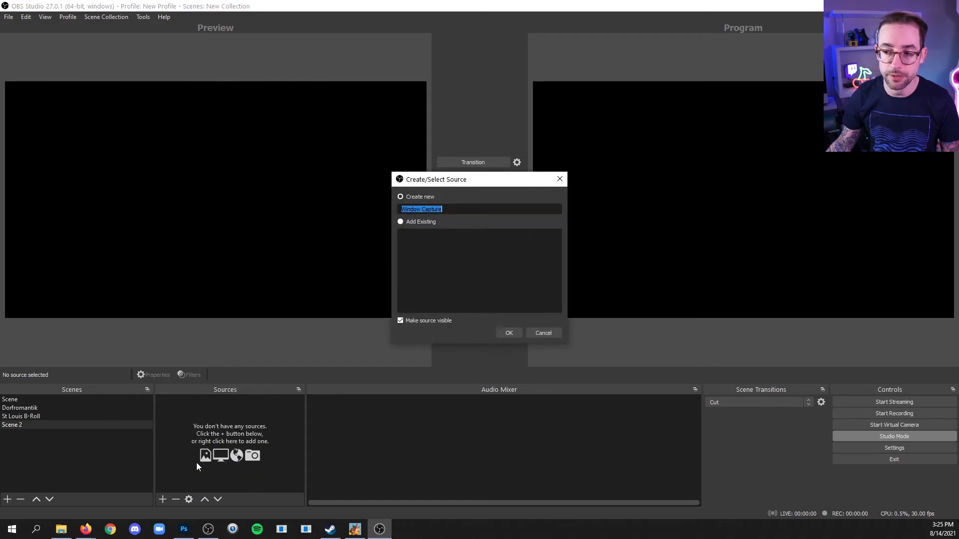
left_click(508, 333)
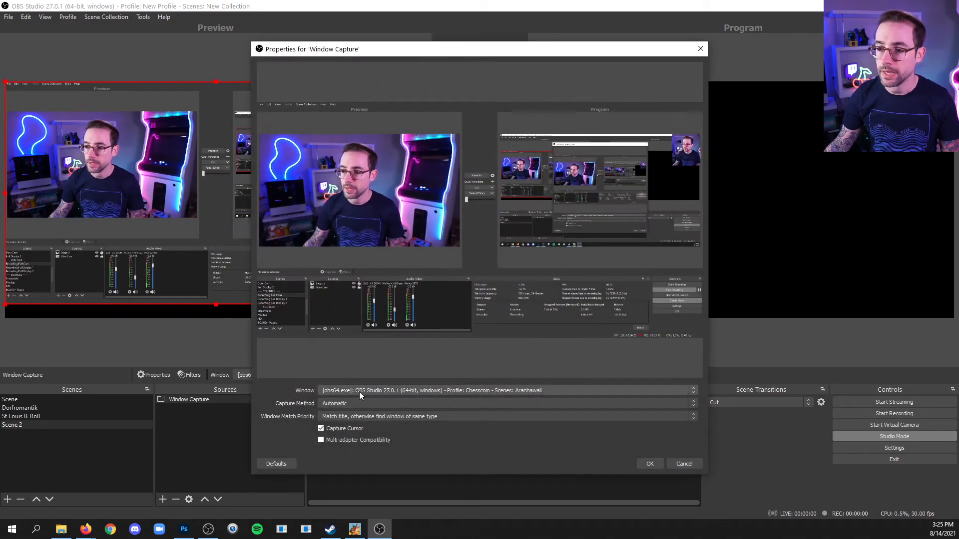
left_click(692, 391)
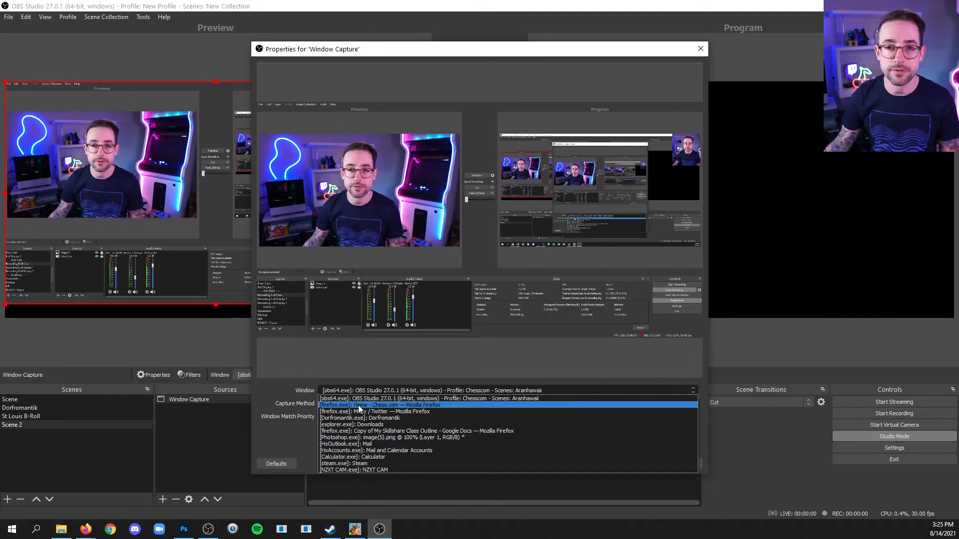
left_click(379, 404)
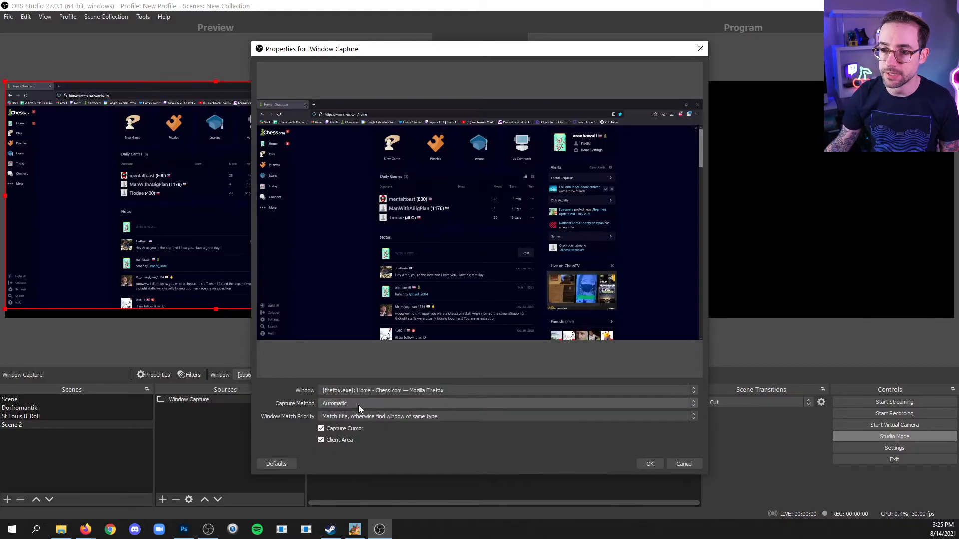
left_click(649, 464)
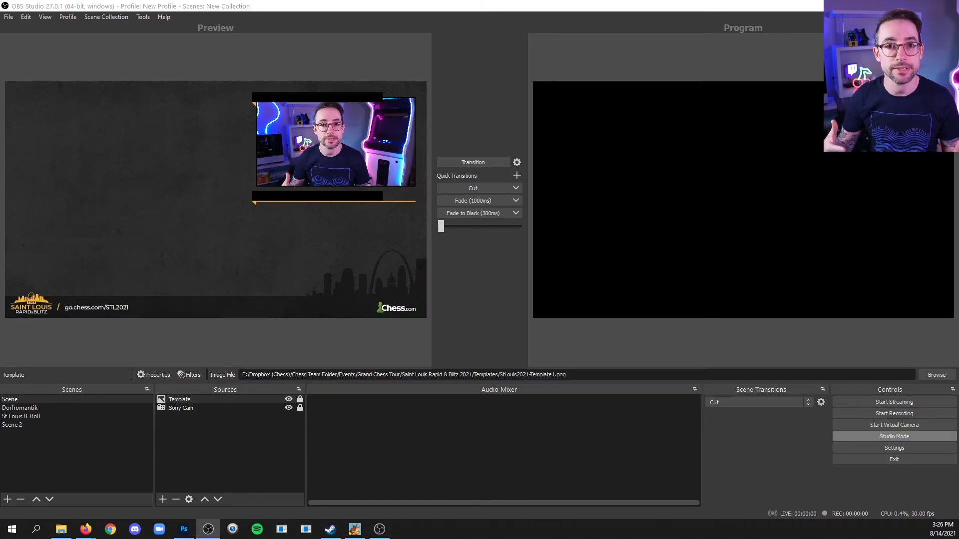
Add a Text (GDI+) source named nametag in Montserrat Bold to the template scene.
left_click(162, 500)
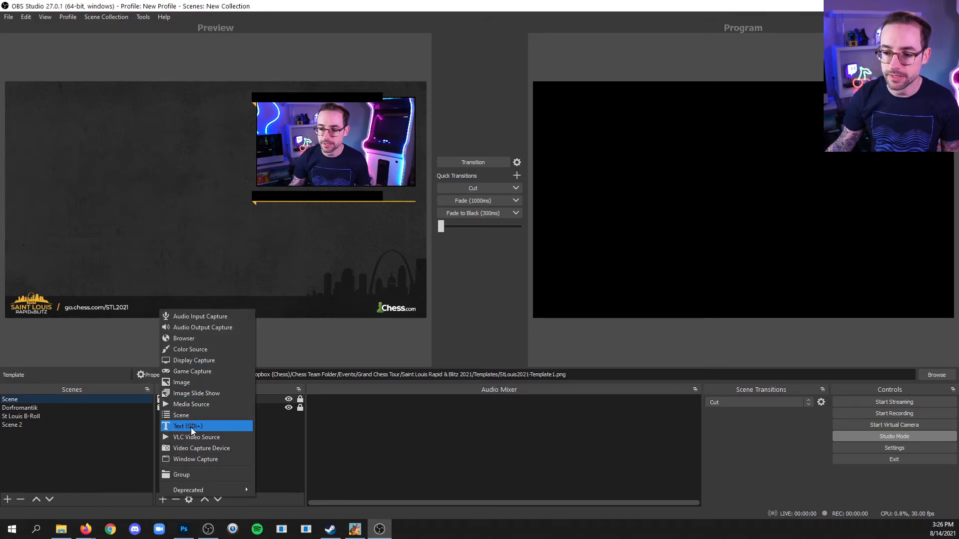
left_click(187, 426)
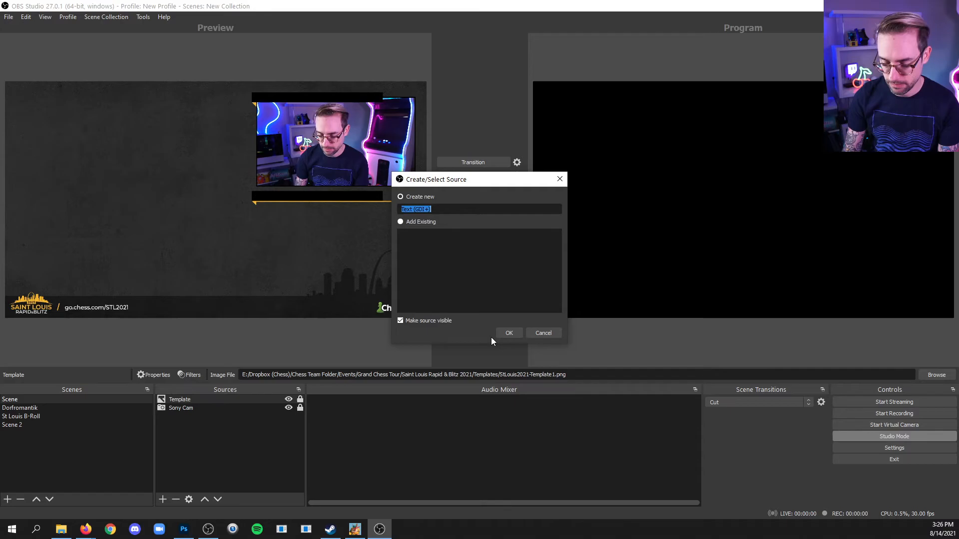
type("nametag")
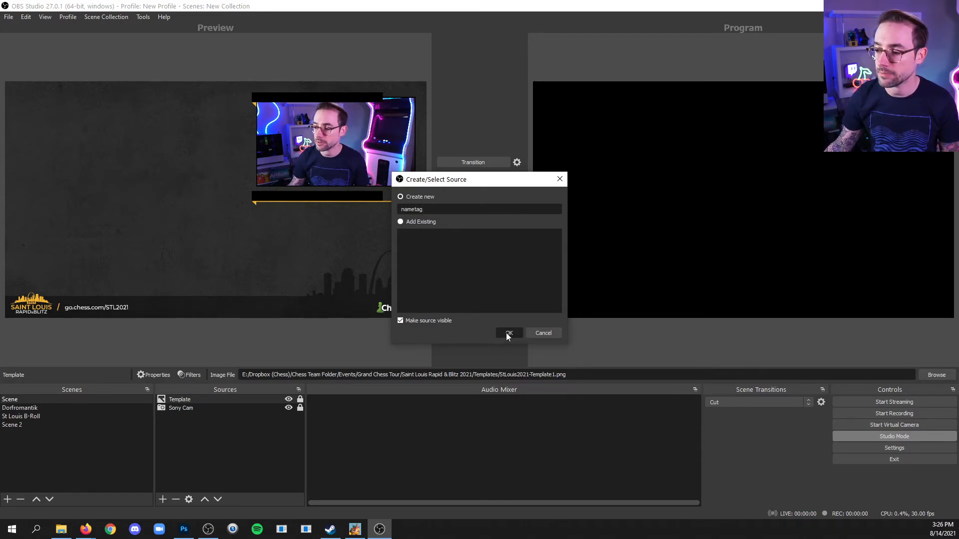
left_click(508, 333)
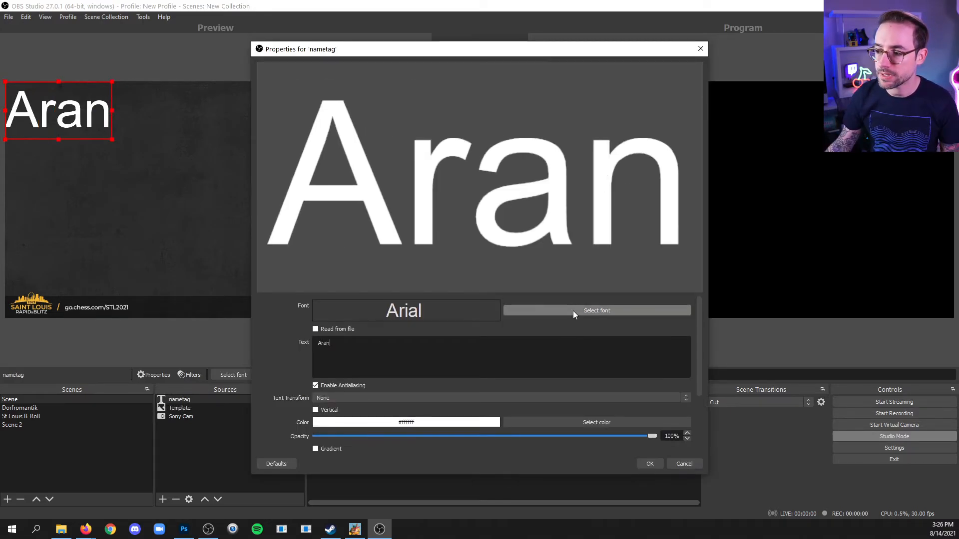
left_click(597, 310)
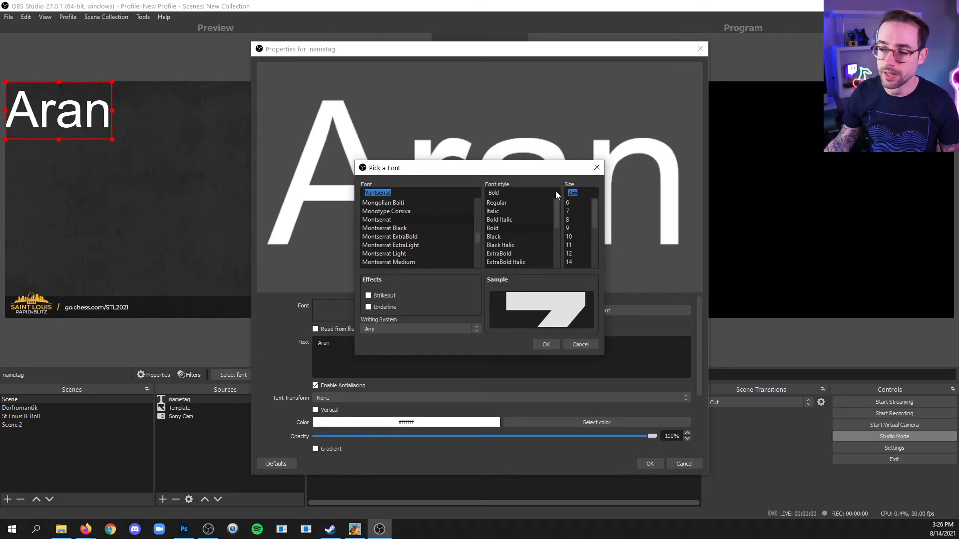
left_click(545, 344)
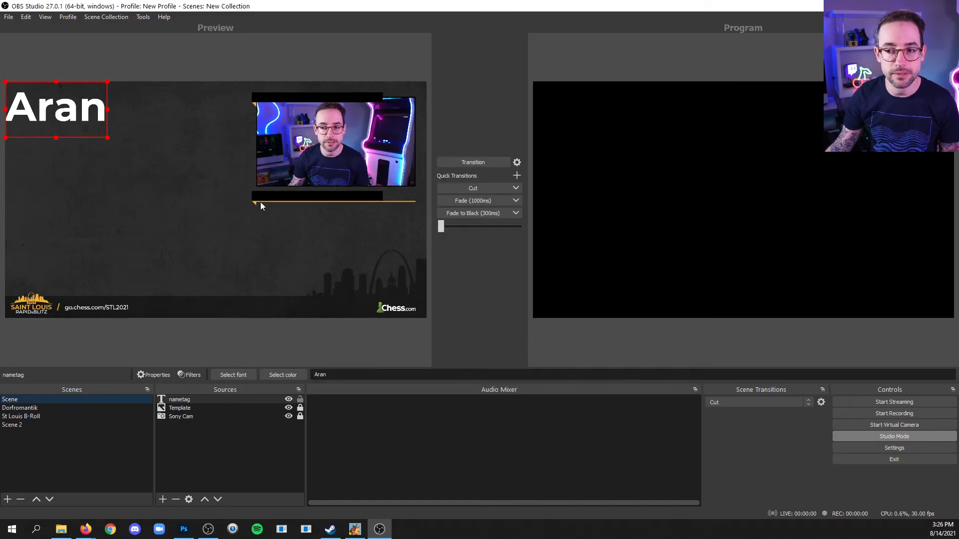
Drag the nametag text from the top-left corner to sit beside the webcam box.
left_click_drag(55, 109, 196, 130)
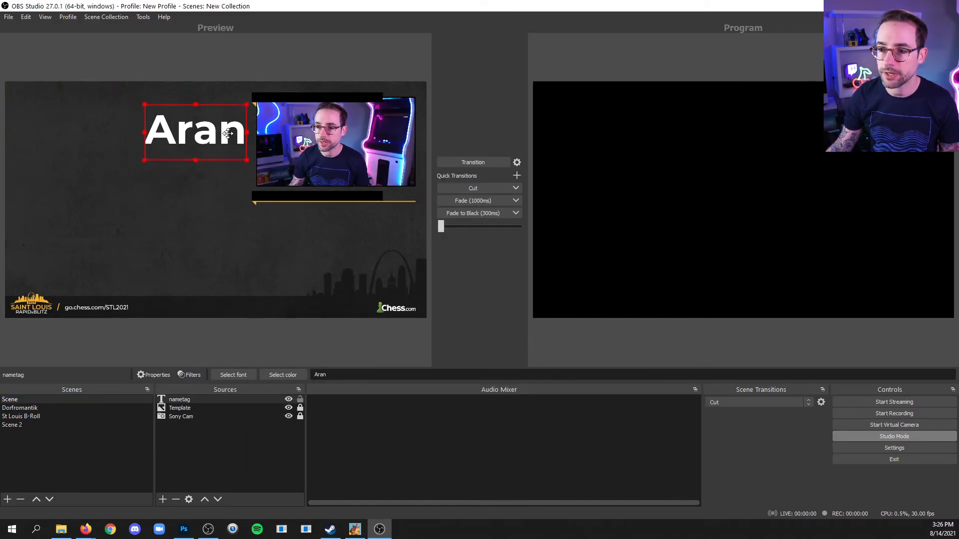
left_click_drag(195, 132, 300, 178)
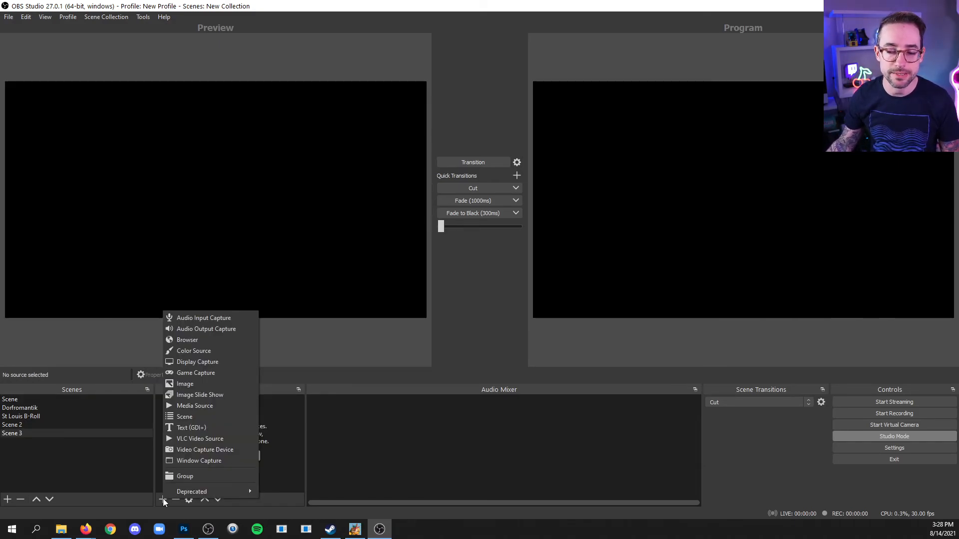
mouse_move(204, 318)
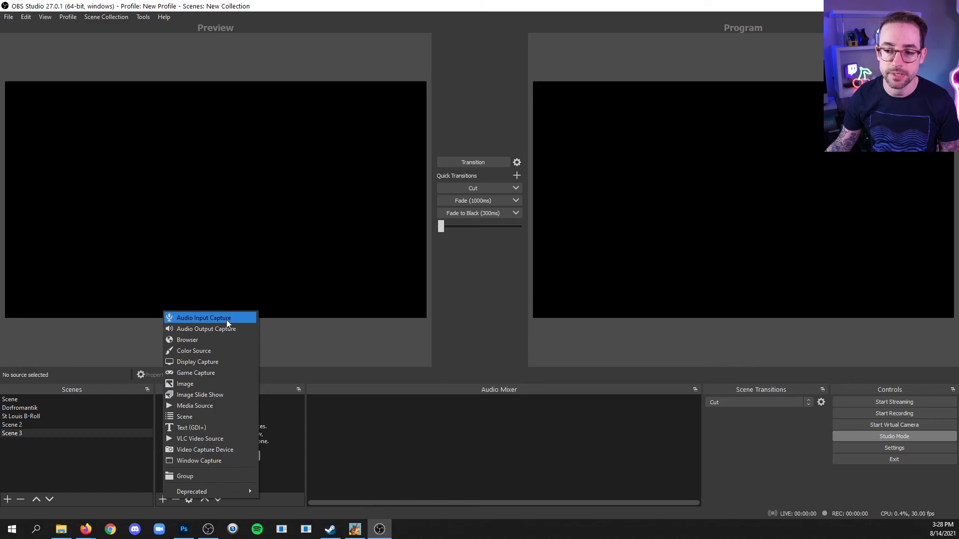